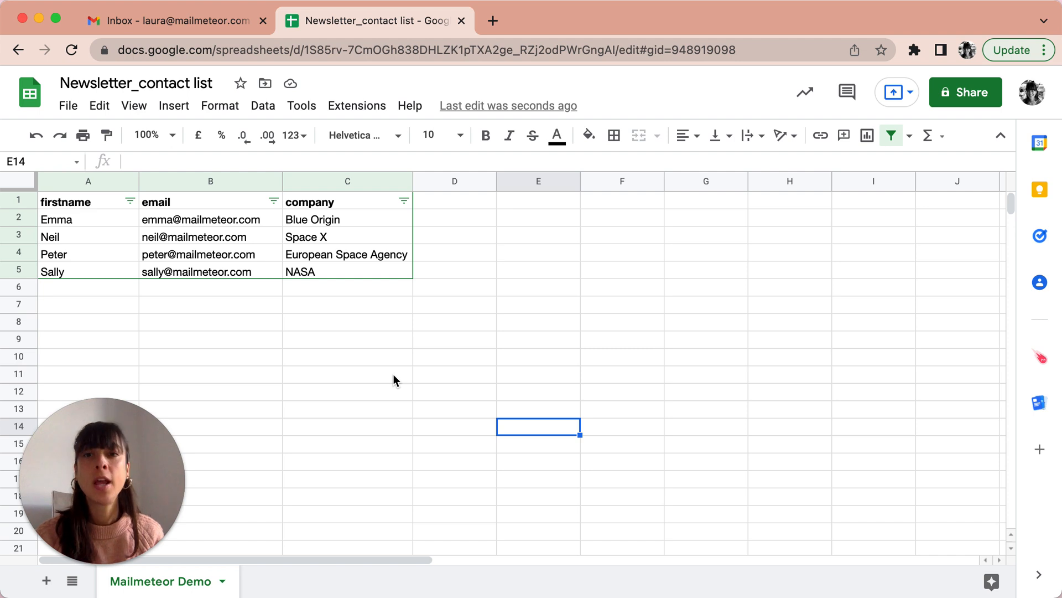
mouse_move(338, 209)
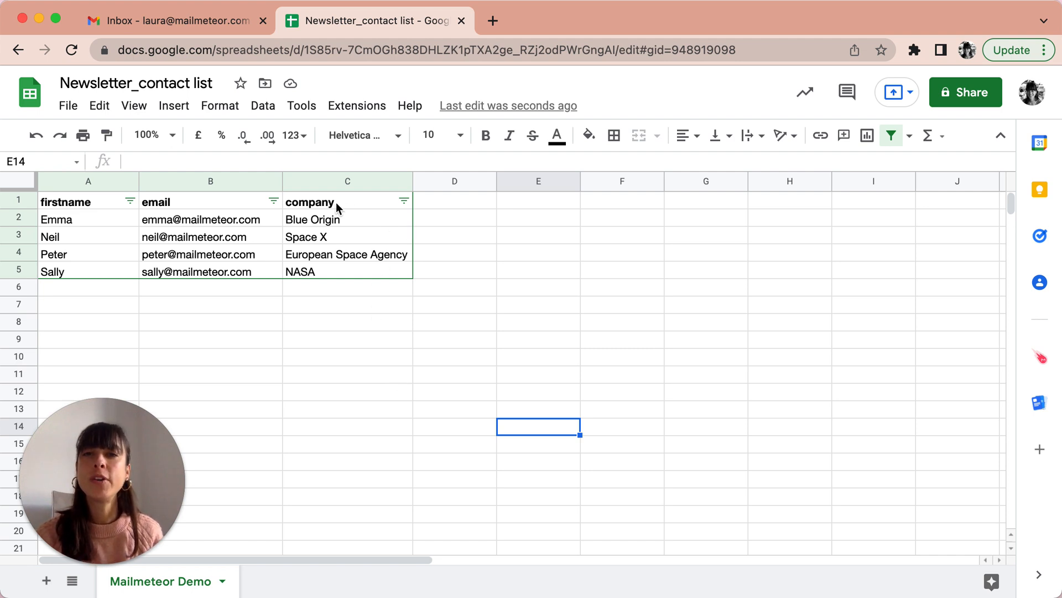
mouse_move(386, 211)
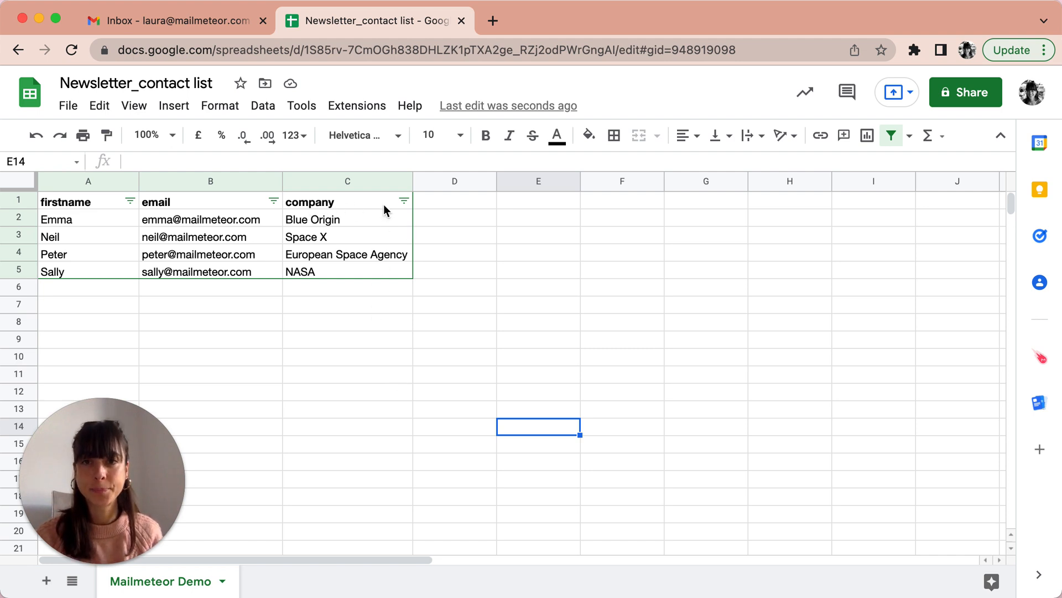
Show the filter options for the company column of the Newsletter contact list.
click(348, 201)
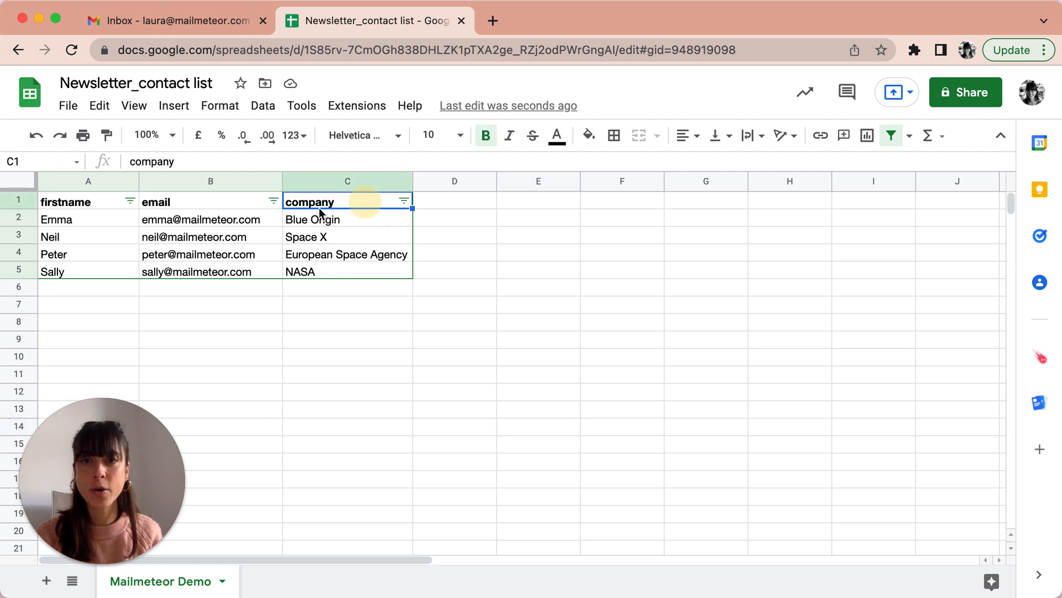
click(405, 202)
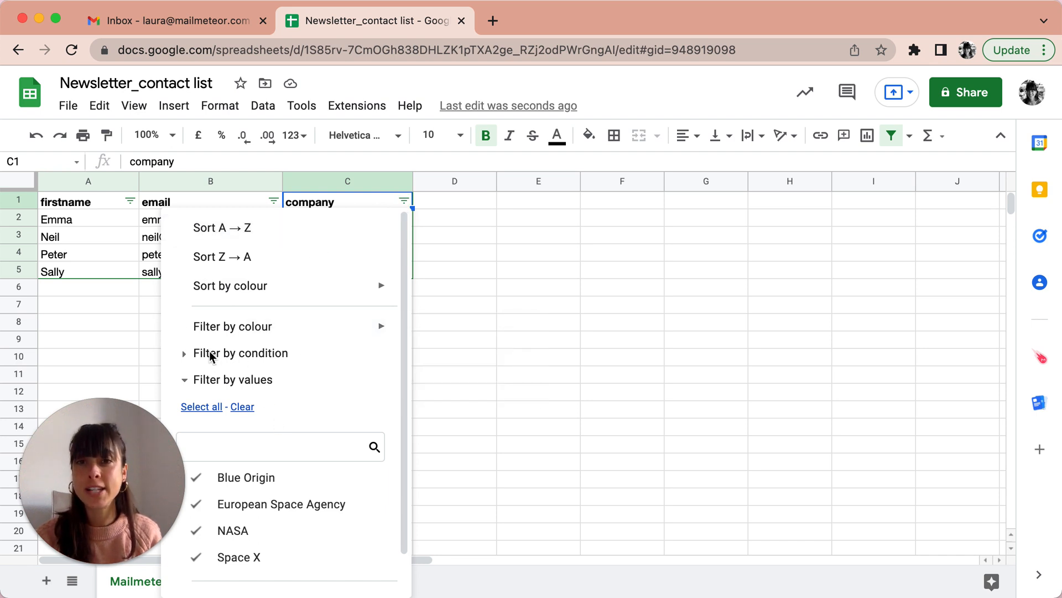
Keep only Blue Origin in the company filter so just Emma's row stays visible.
click(240, 352)
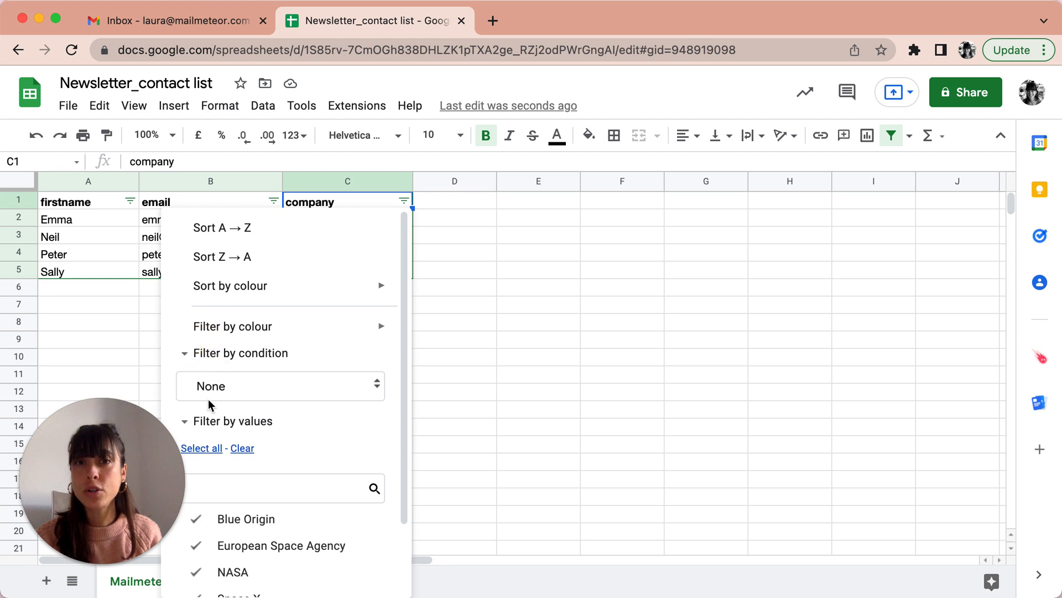
click(279, 385)
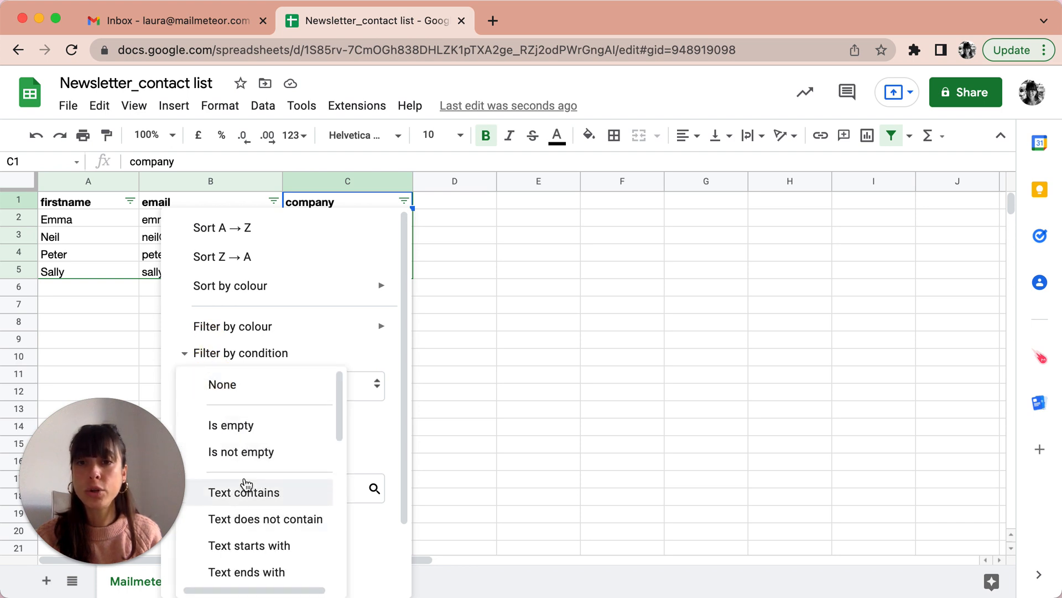
scroll(down, 3)
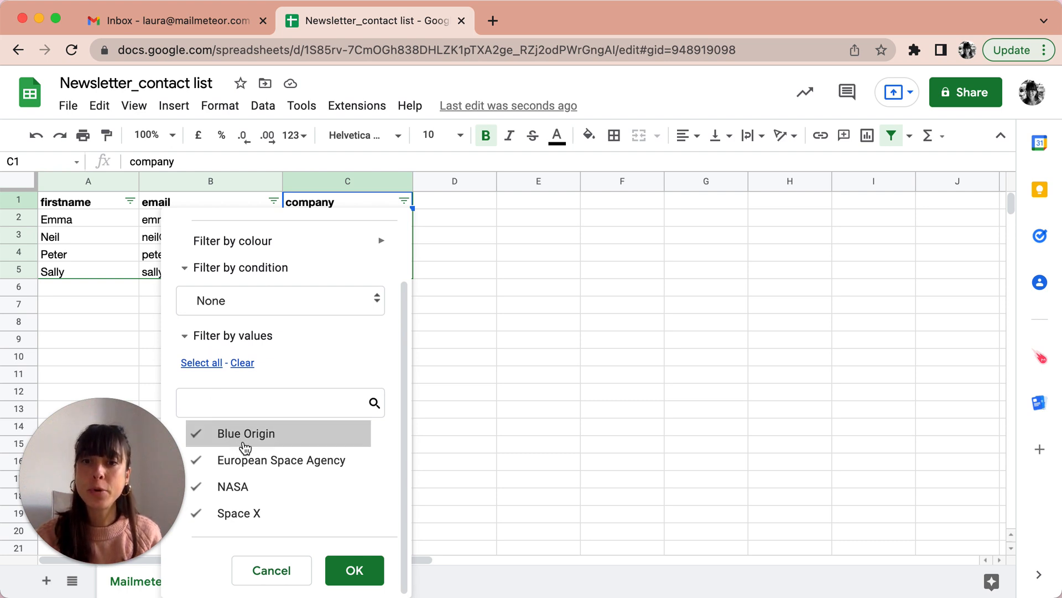
mouse_move(270, 443)
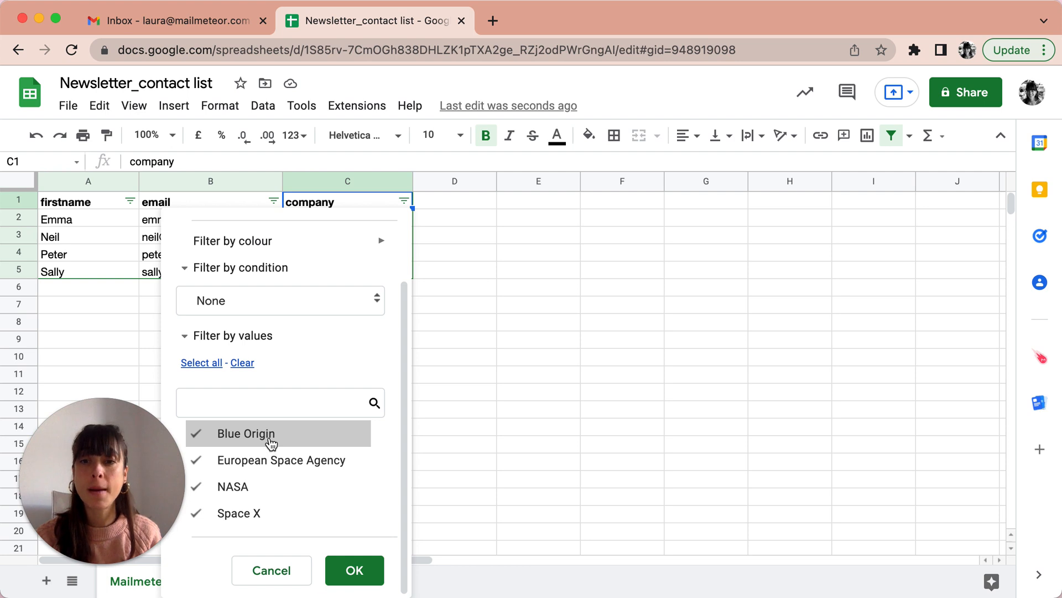
mouse_move(265, 460)
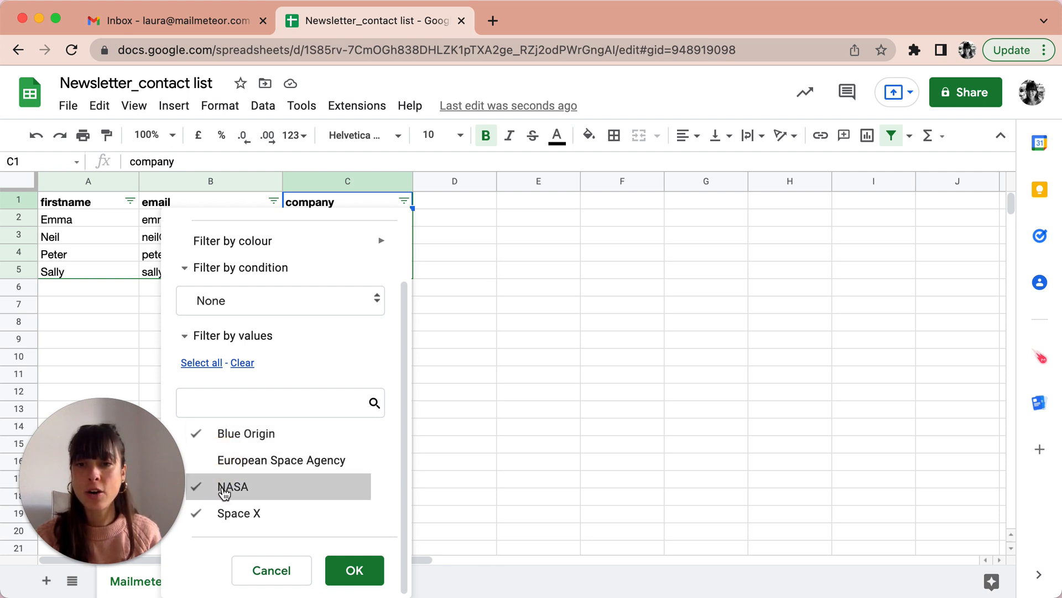
click(231, 487)
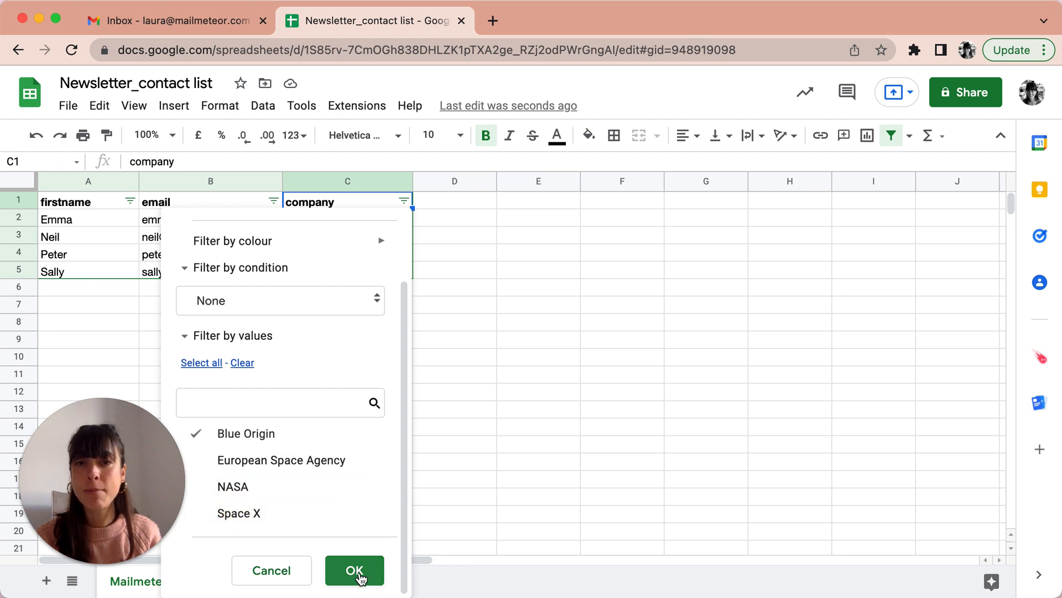
click(353, 570)
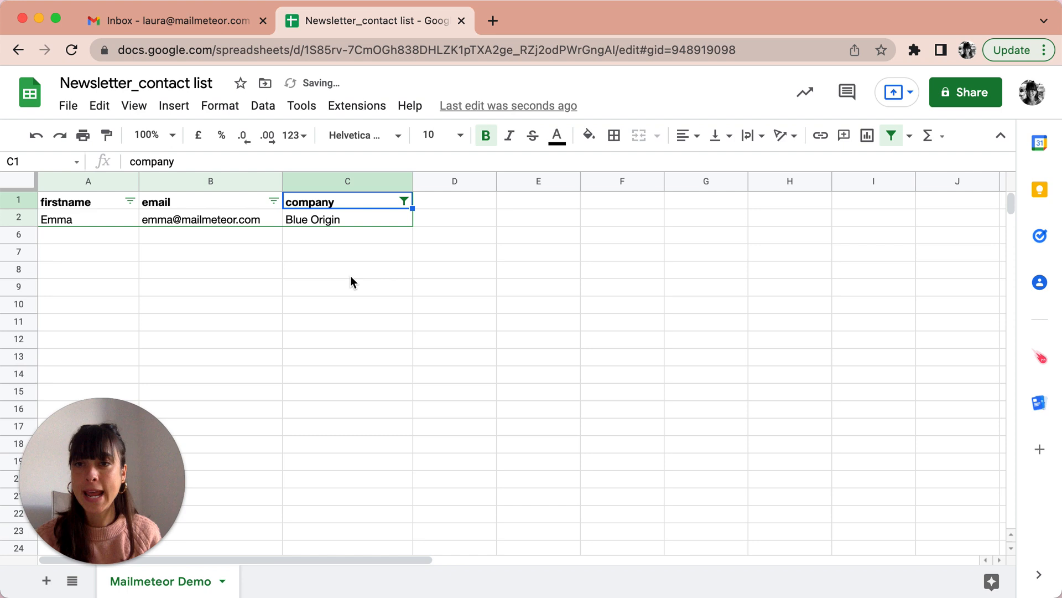
mouse_move(322, 227)
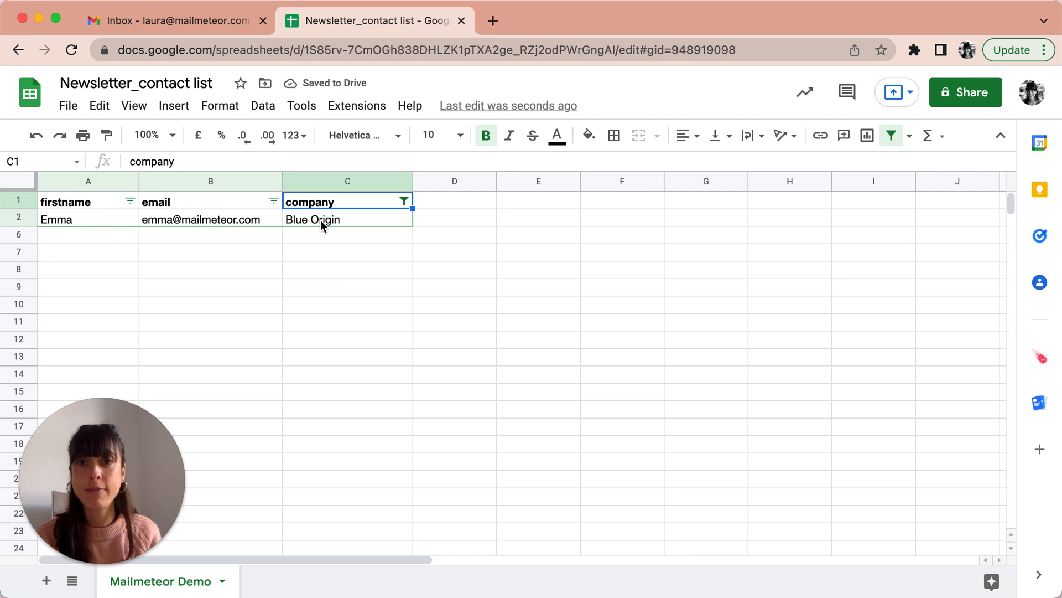
mouse_move(364, 226)
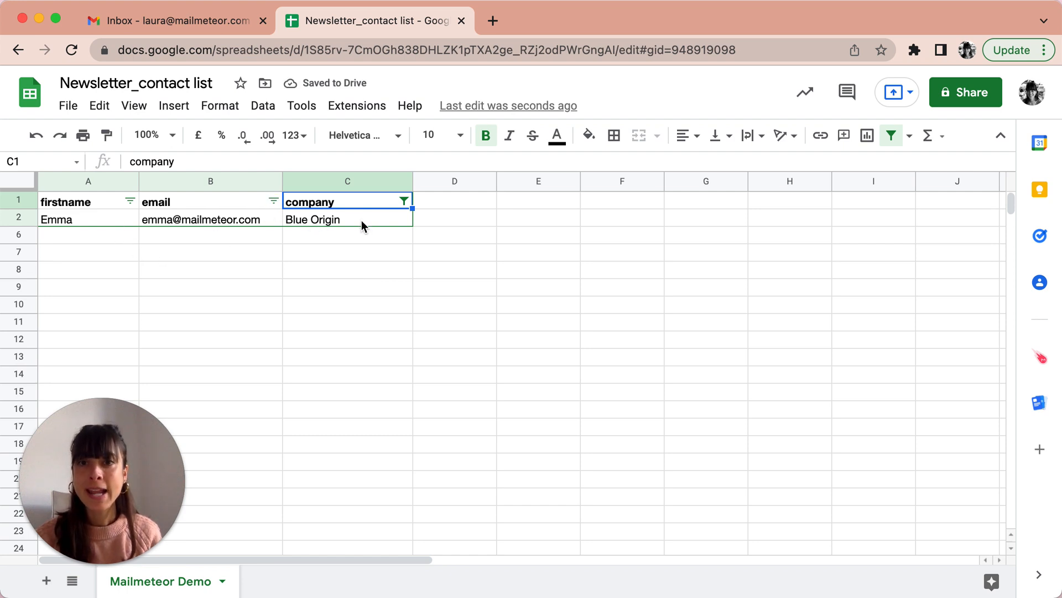
mouse_move(403, 259)
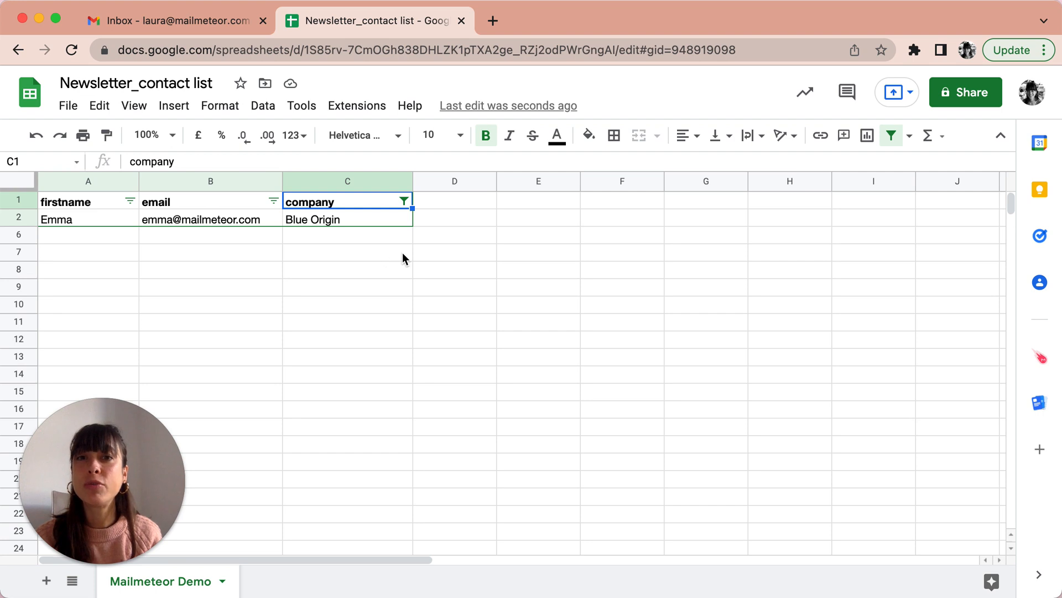
mouse_move(264, 106)
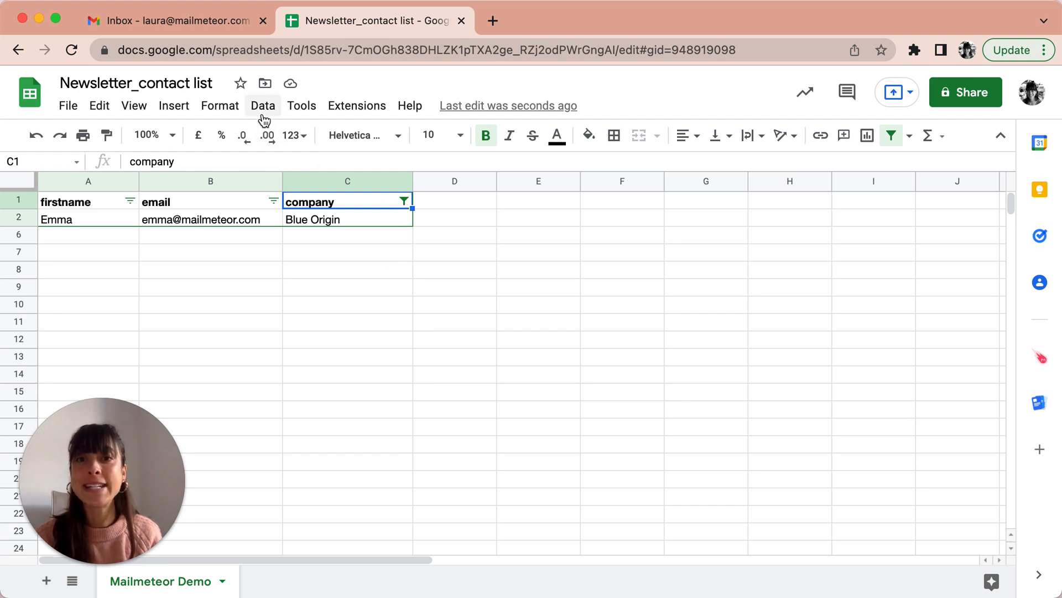
Remove the filter via the Data menu so all four contacts reappear.
click(262, 105)
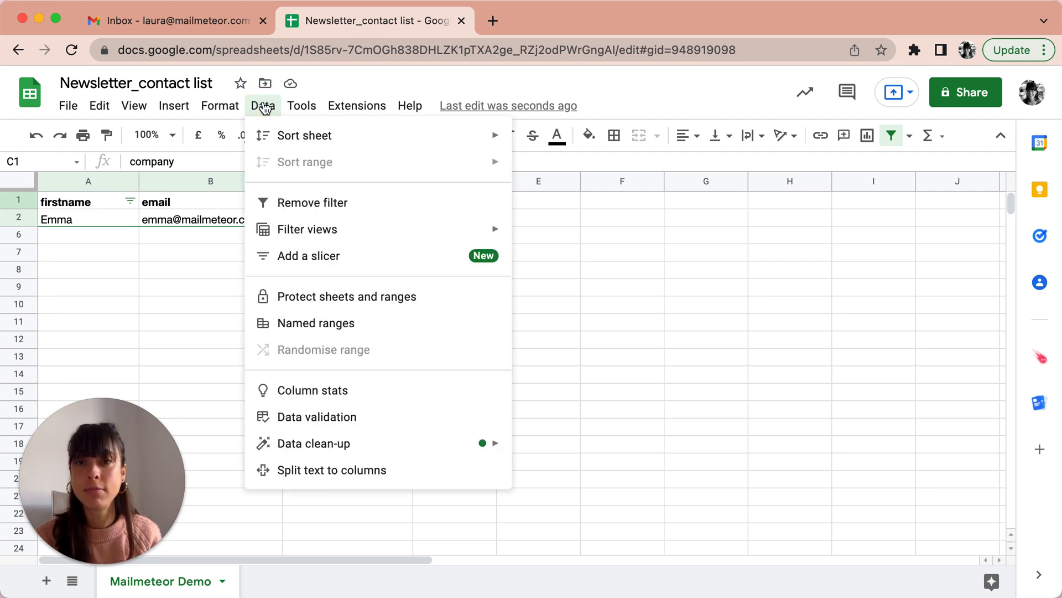
mouse_move(312, 202)
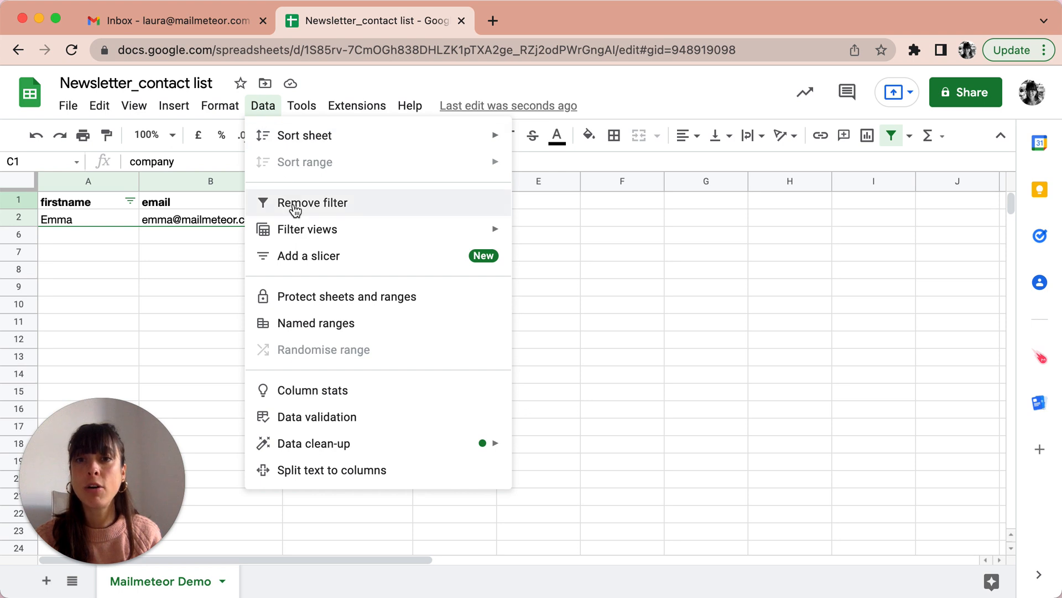
click(312, 201)
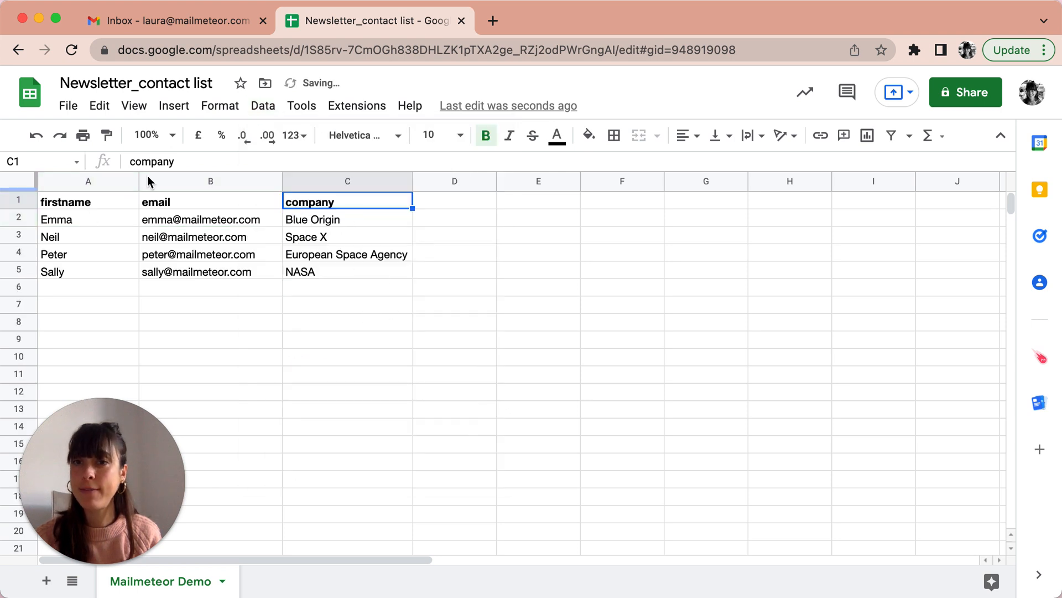
click(889, 135)
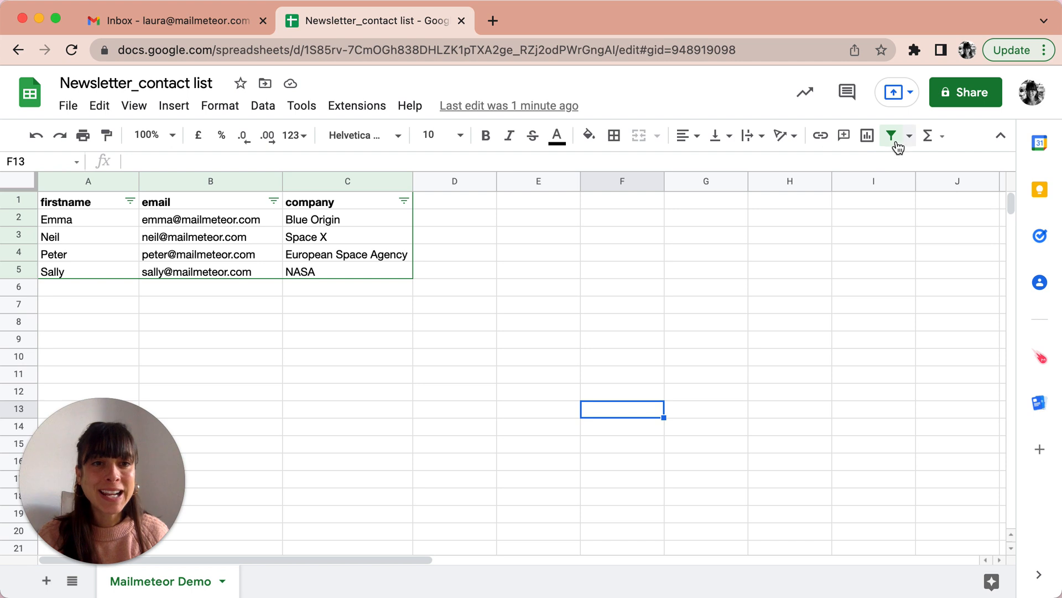
mouse_move(907, 140)
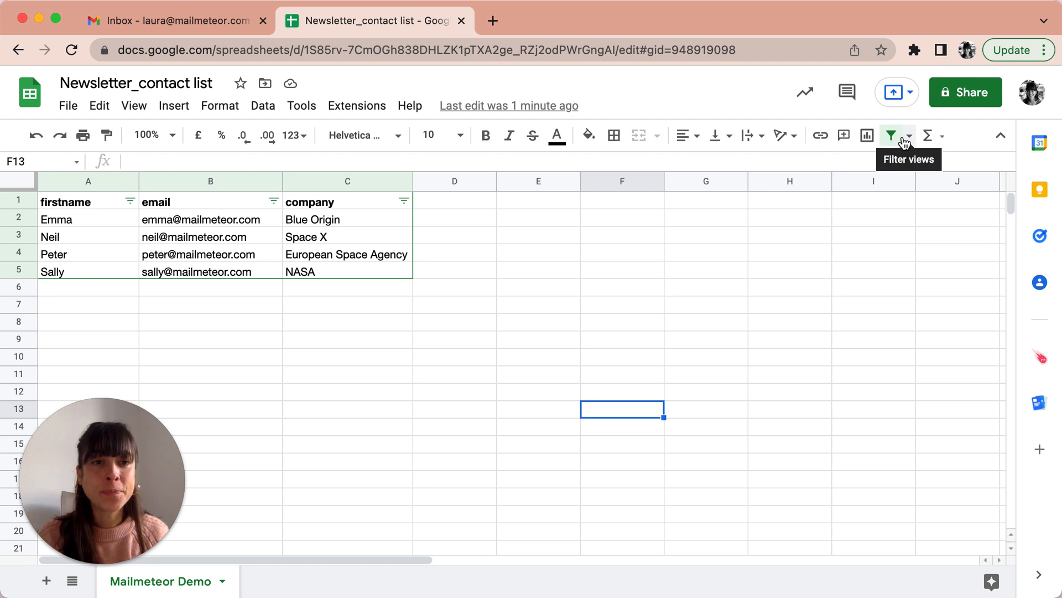
Create a new filter view and name it Laura's, covering all four contacts.
click(911, 135)
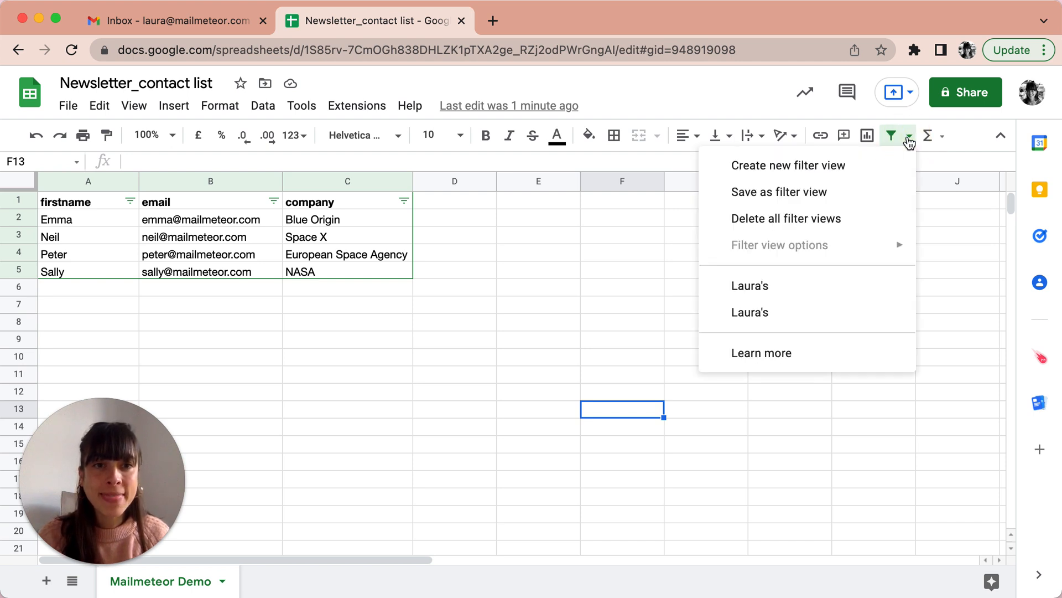
mouse_move(789, 165)
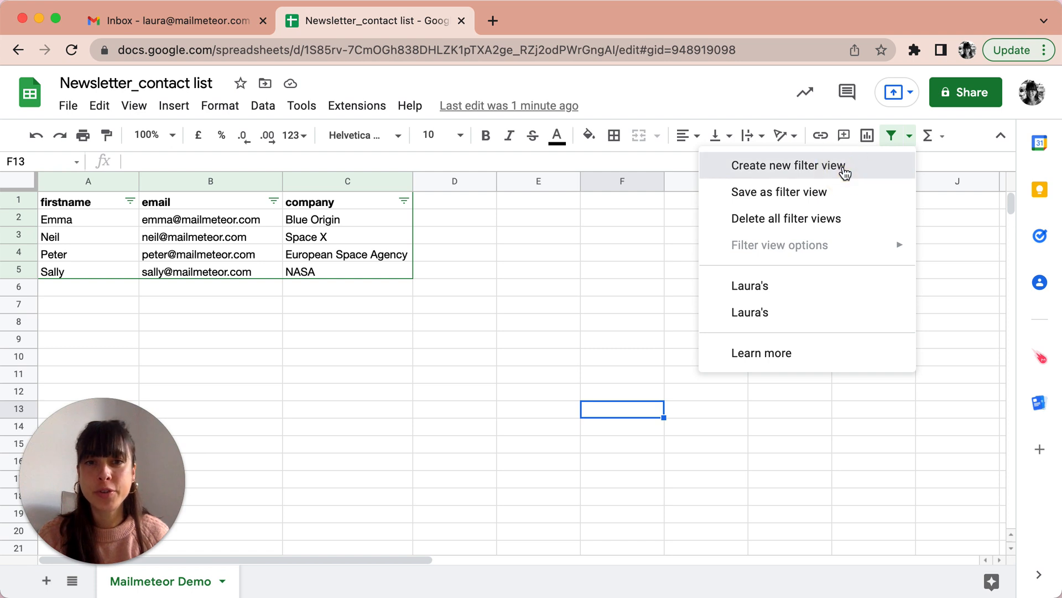
click(789, 165)
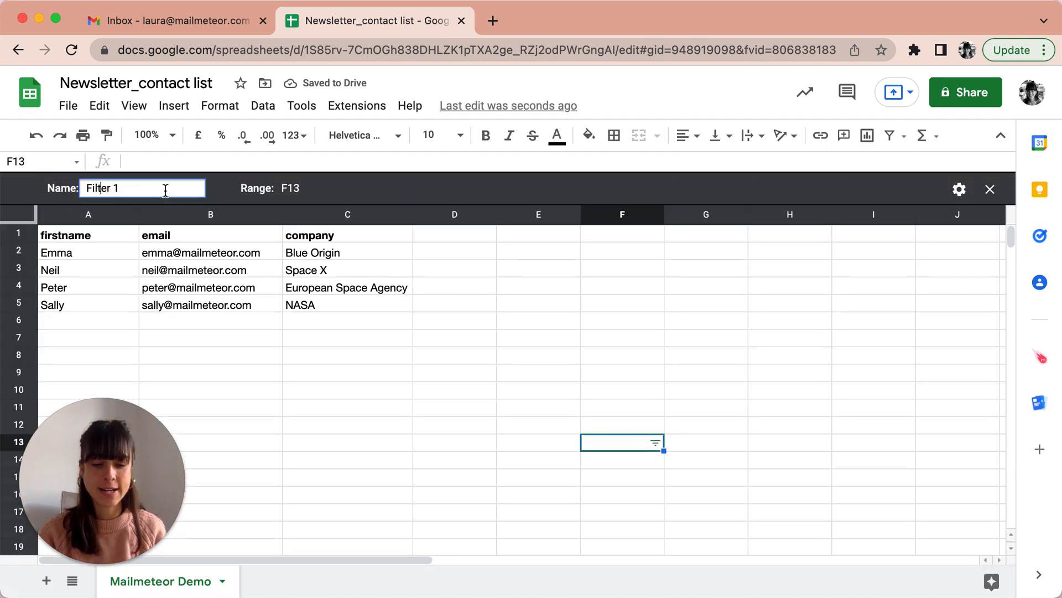
text(Laura's)
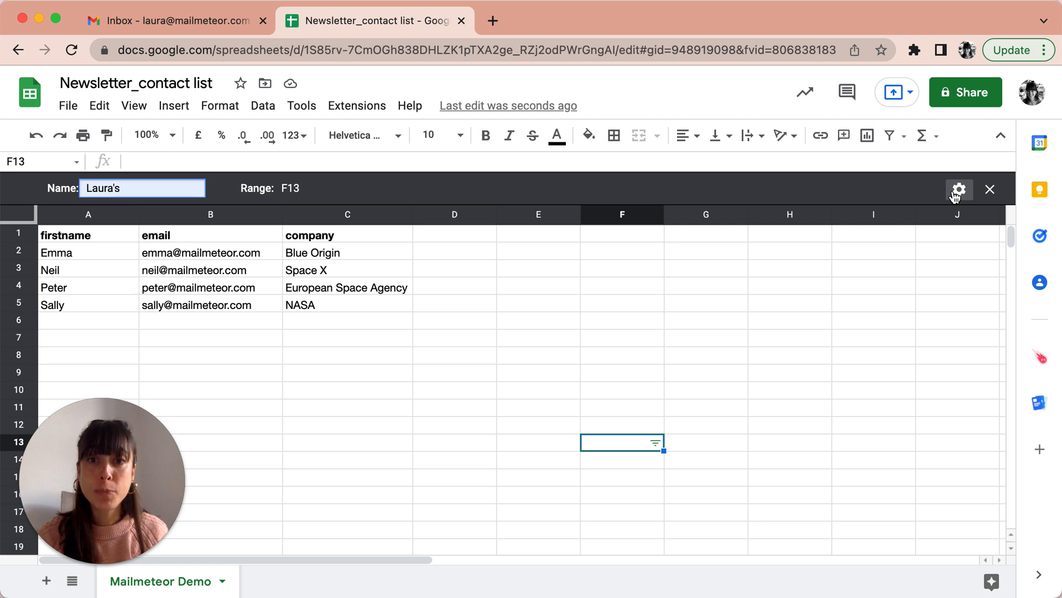
mouse_move(960, 189)
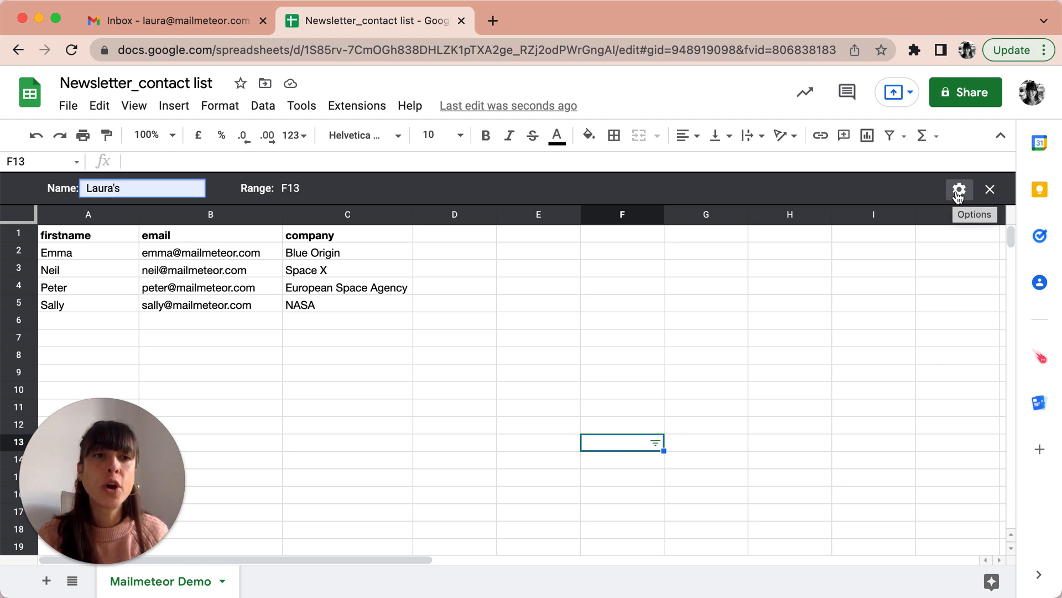
Delete the Laura's filter view from its Options menu, leaving the regular table.
click(960, 189)
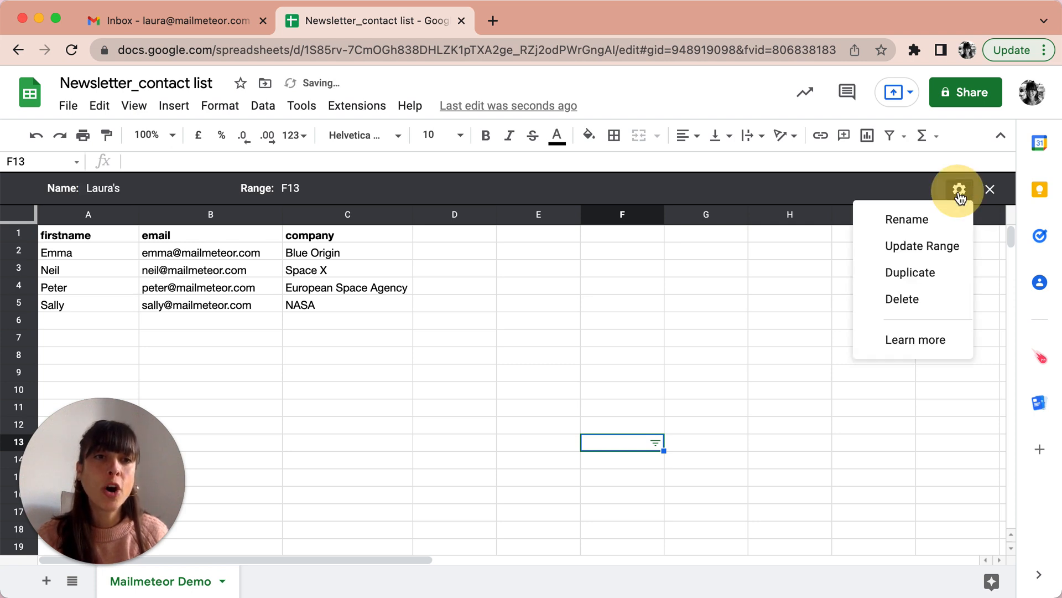
mouse_move(906, 219)
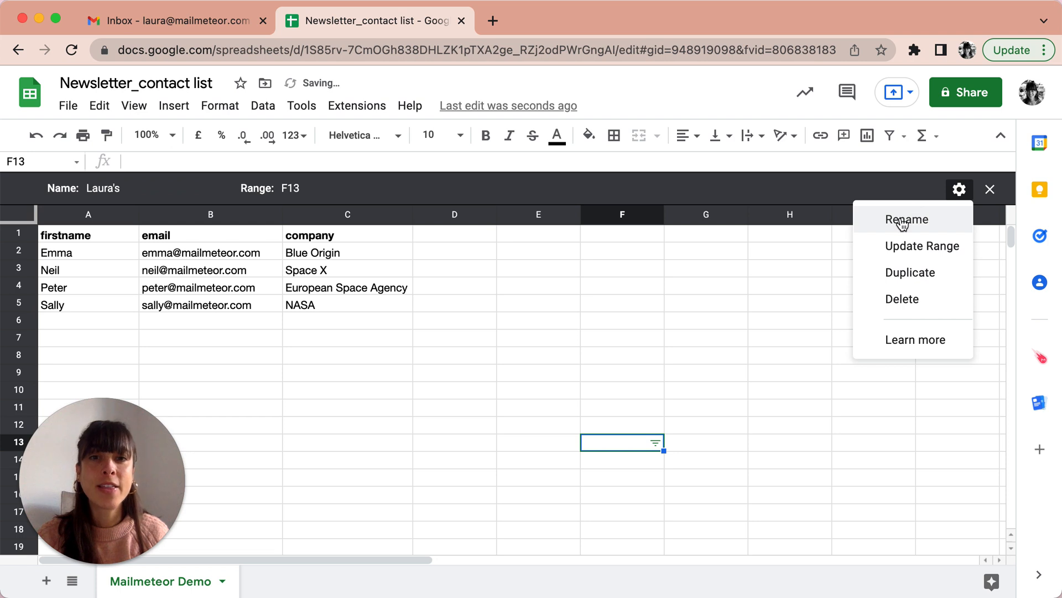
mouse_move(902, 299)
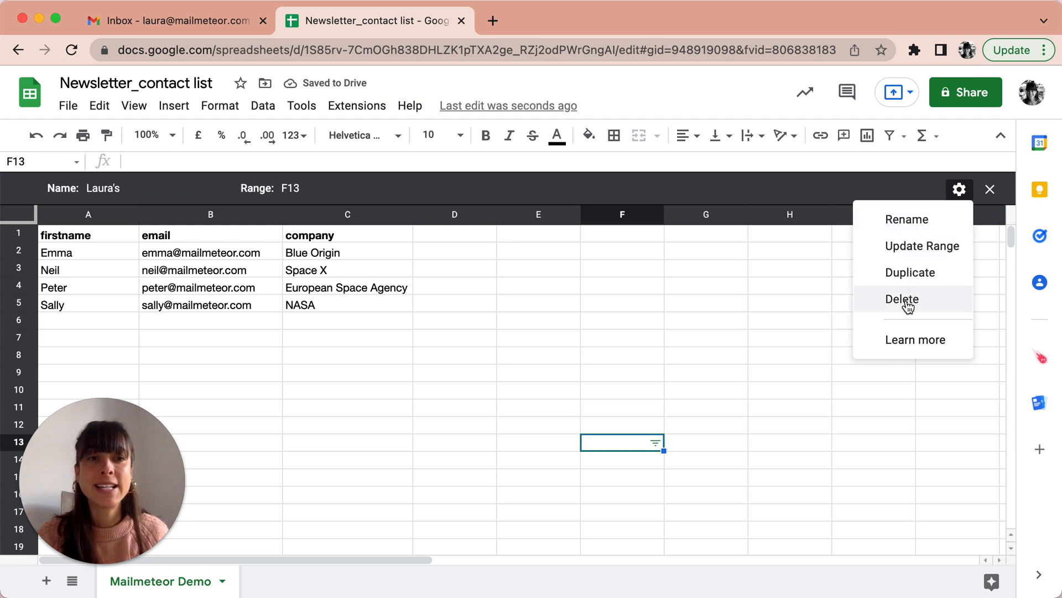
mouse_move(812, 282)
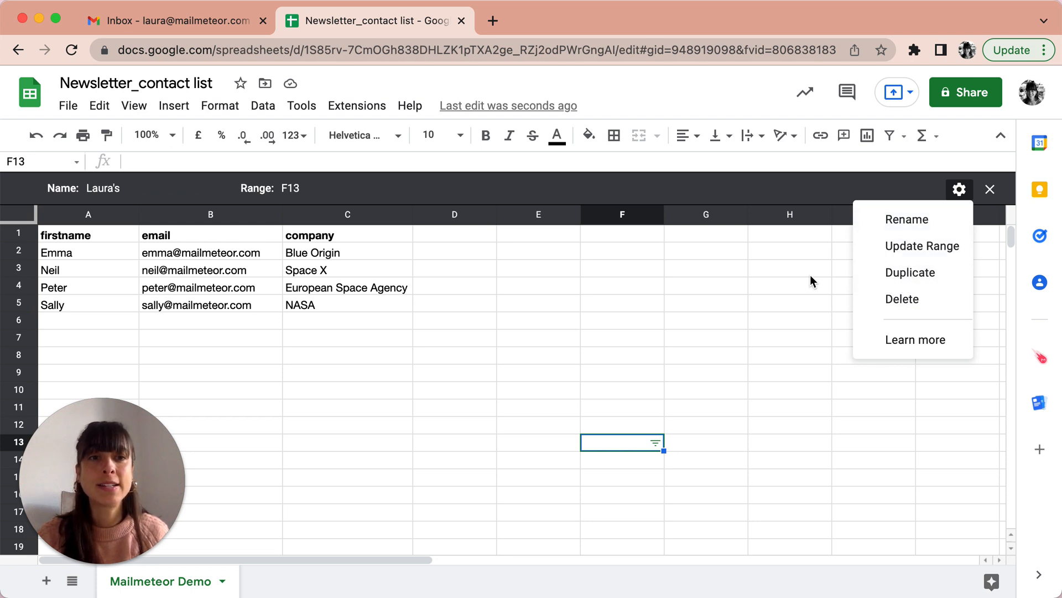
mouse_move(907, 299)
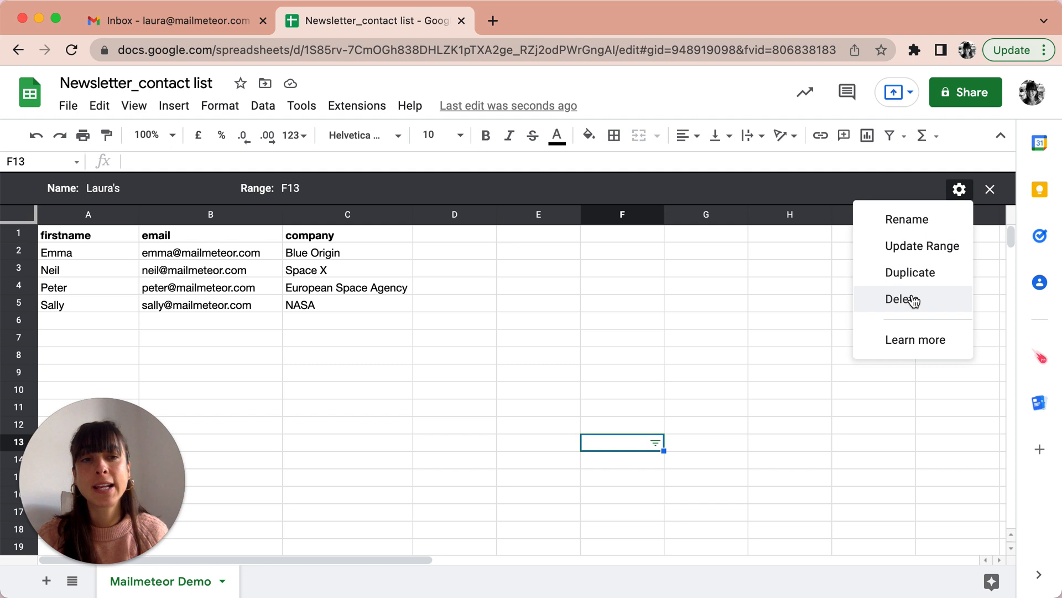
click(903, 299)
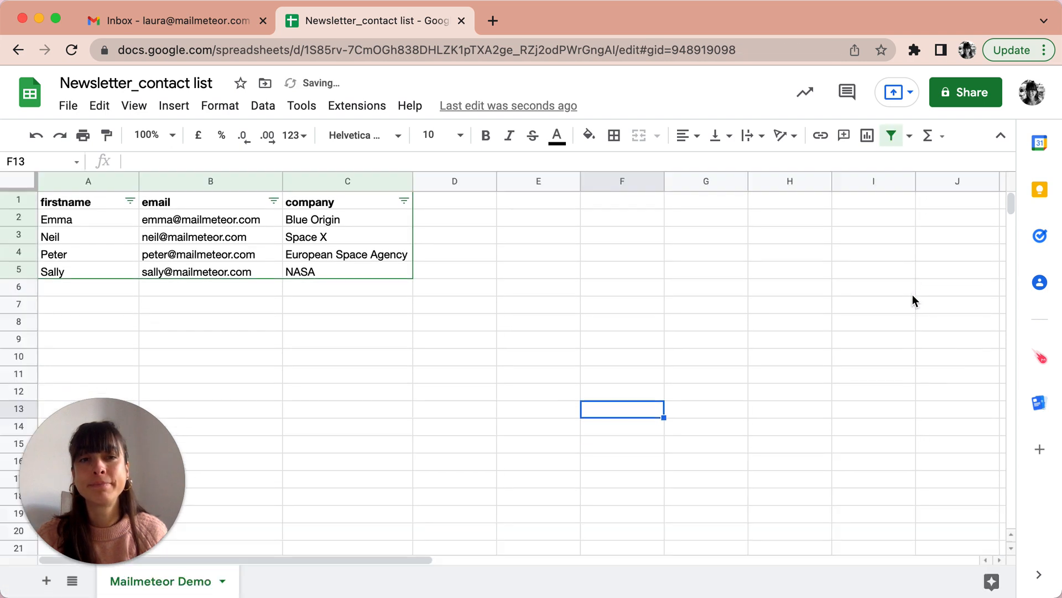